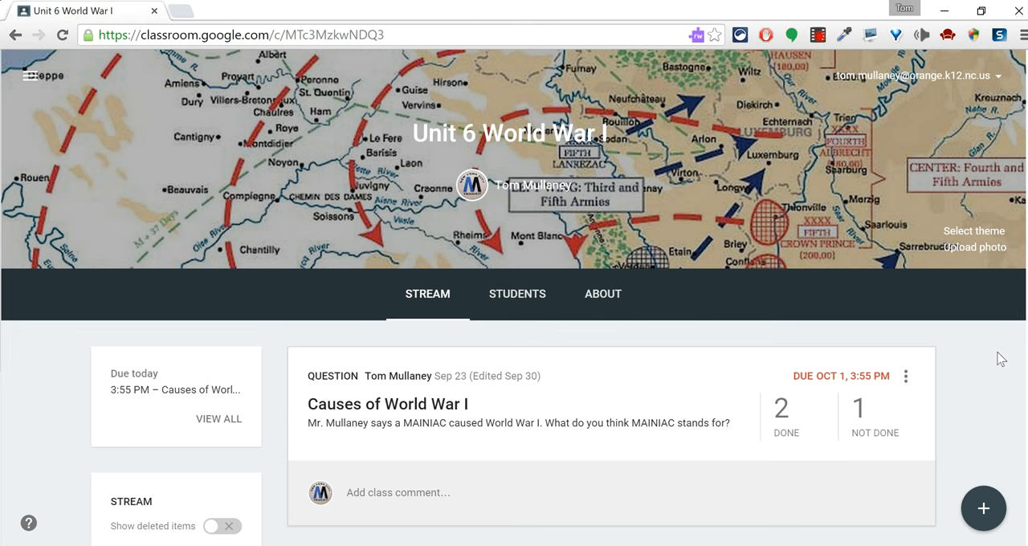
mouse_move(1013, 480)
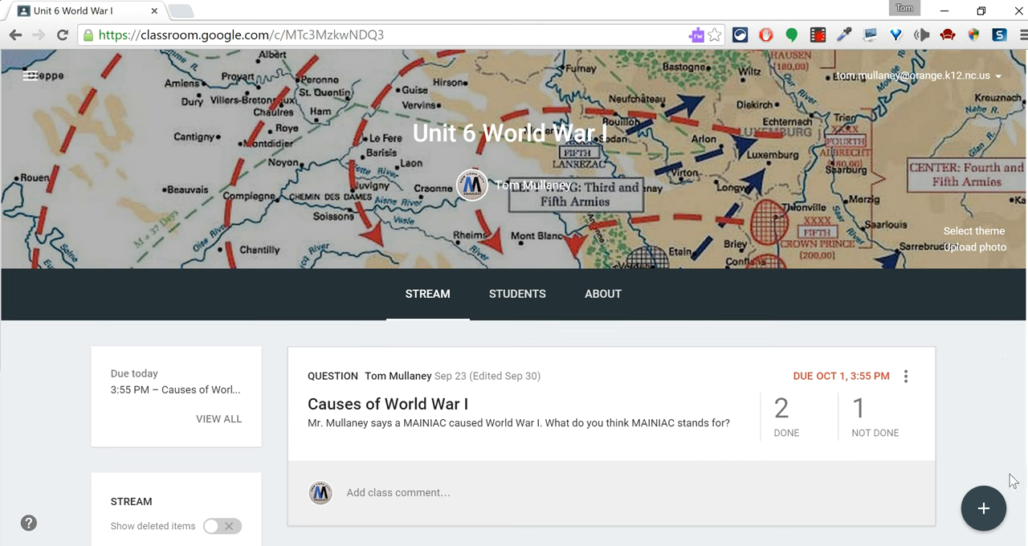
mouse_move(983, 508)
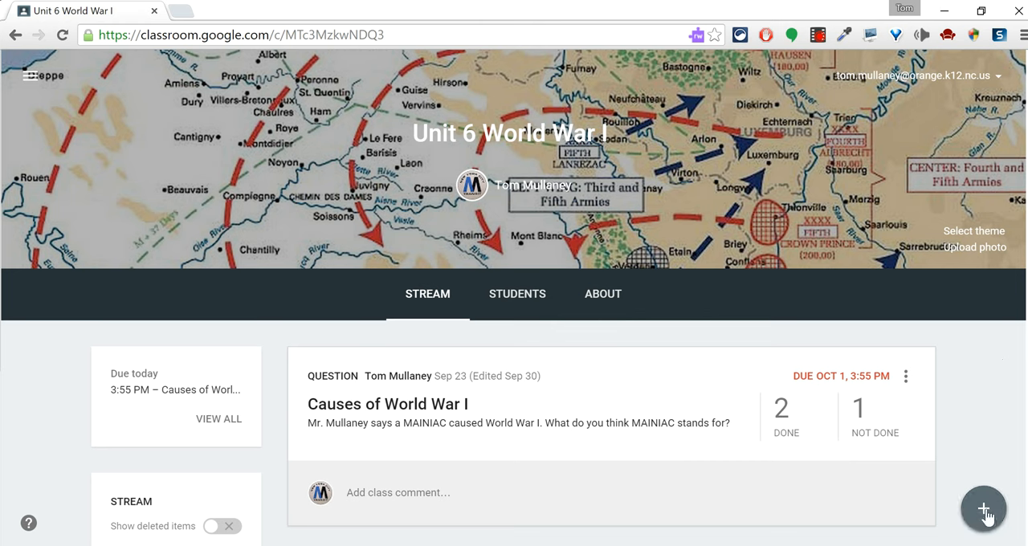
Create a new assignment titled 'Name' and bring up its due-date options.
click(983, 509)
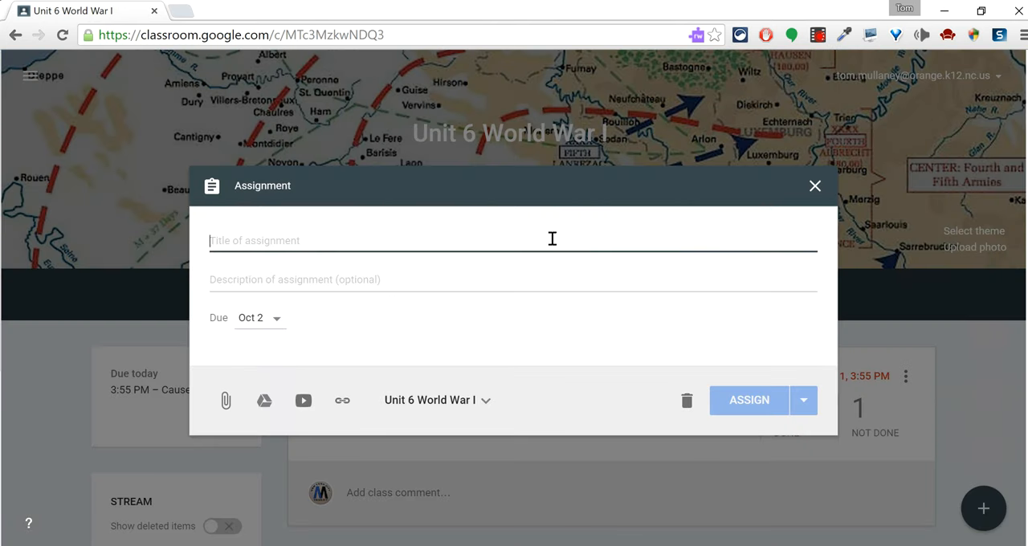
text(Name)
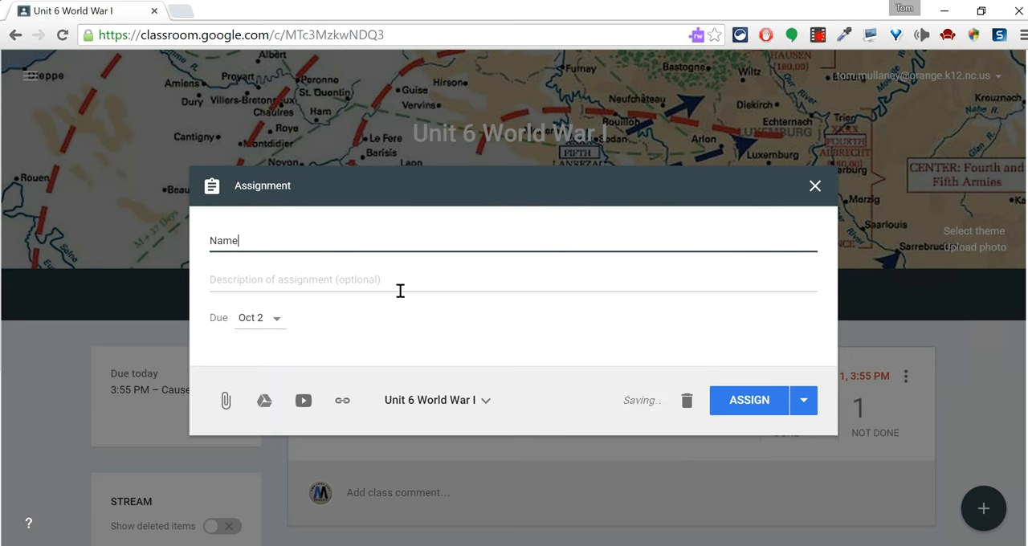
click(321, 279)
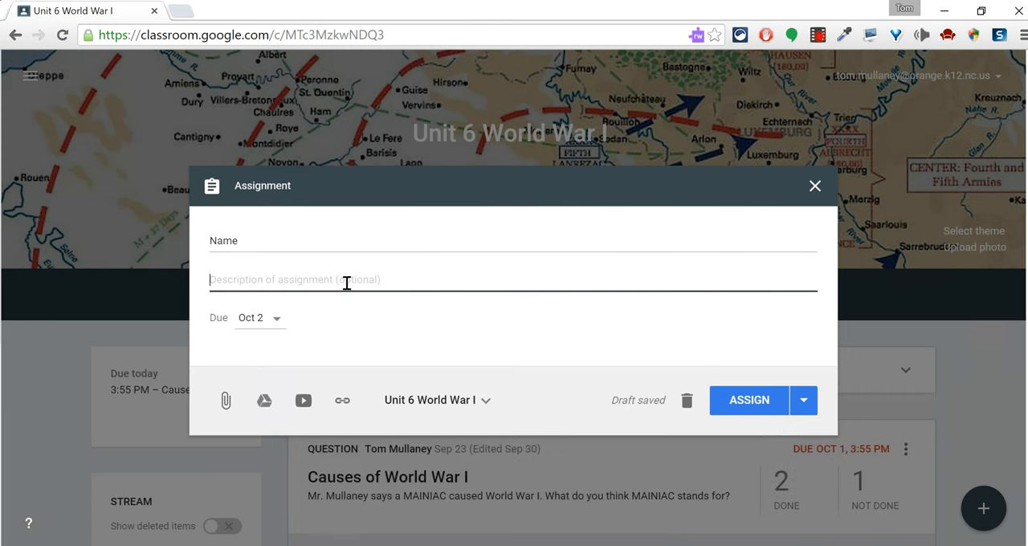
click(260, 318)
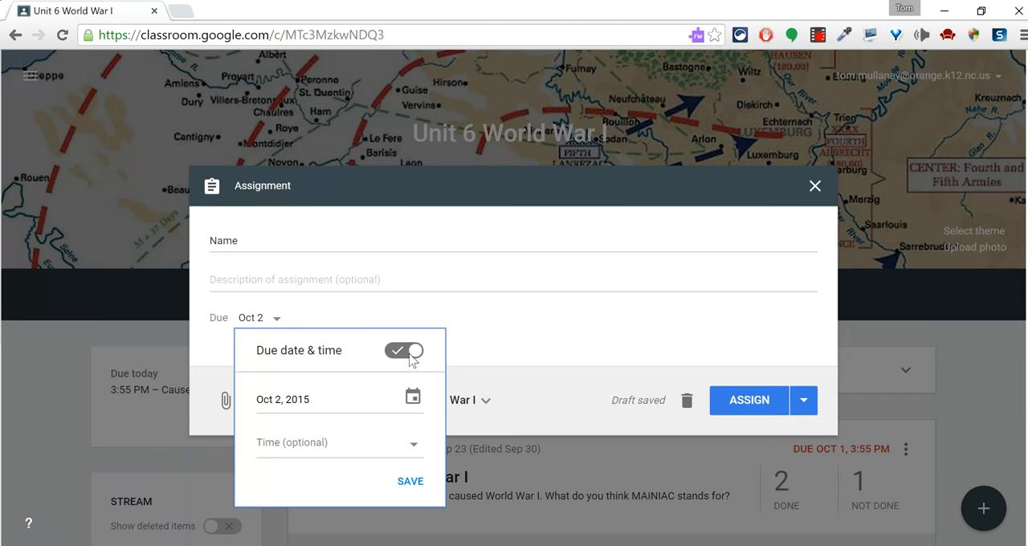
Set the due date to Oct 2 at 11:59 PM and save it.
click(405, 350)
text(11:59 PM)
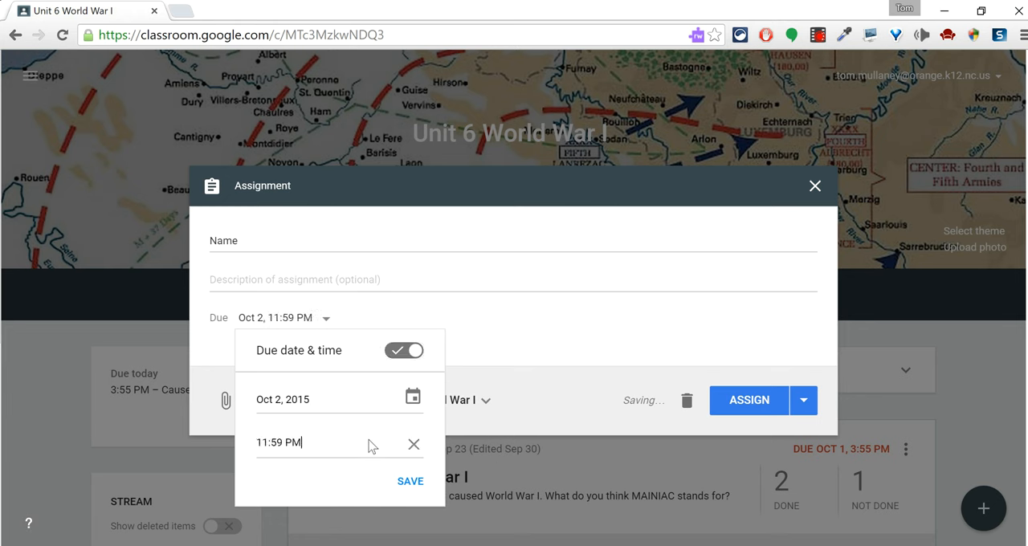
click(411, 482)
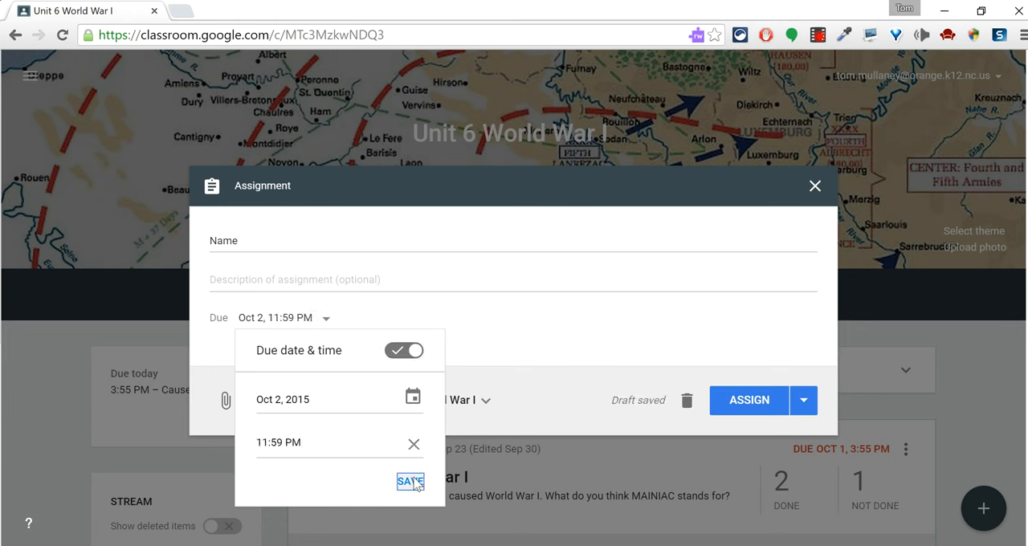
click(411, 482)
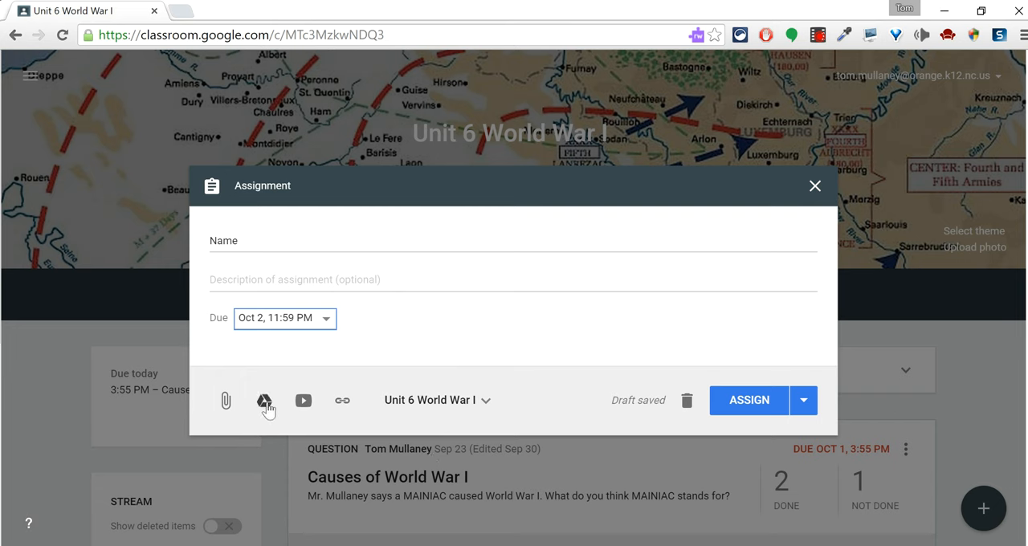
mouse_move(225, 400)
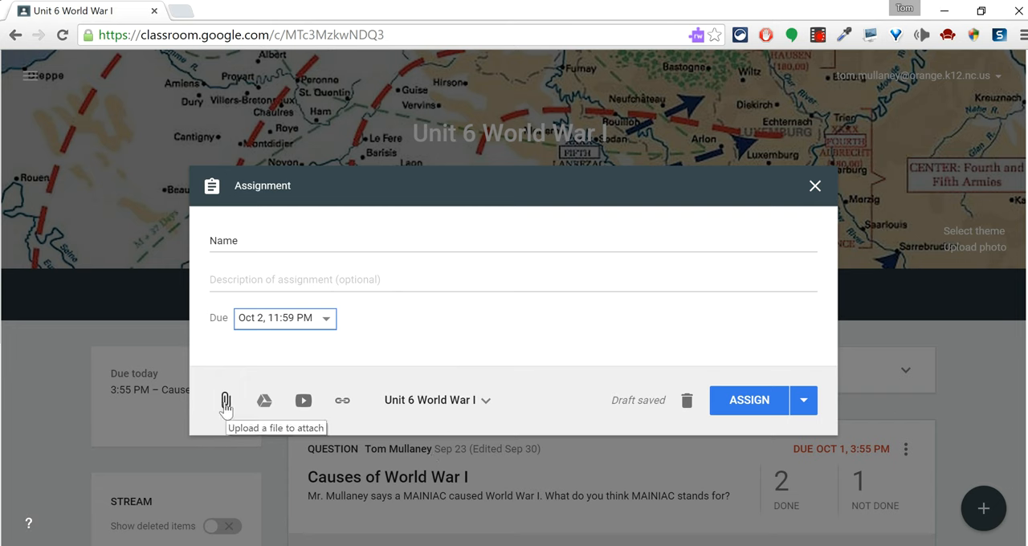
mouse_move(342, 400)
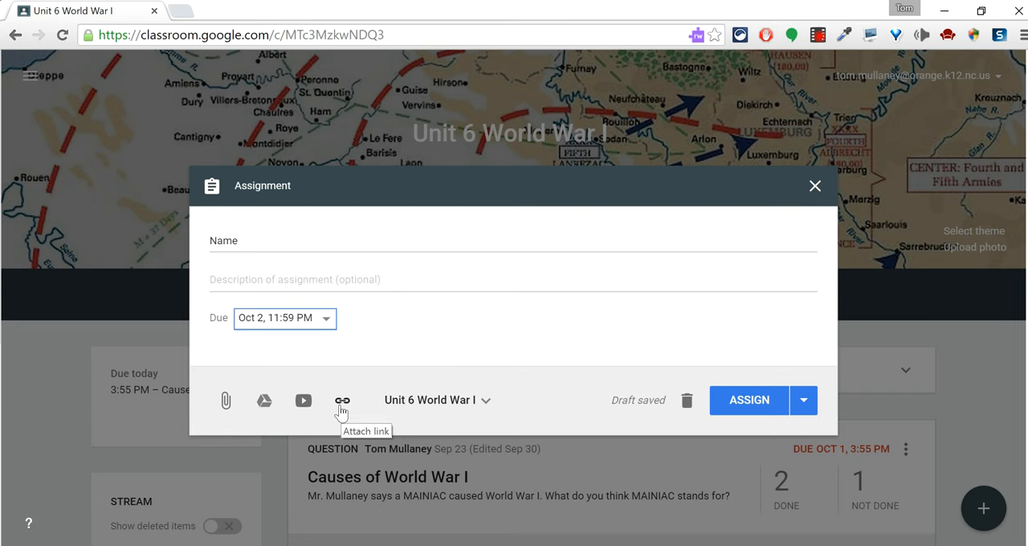
mouse_move(302, 400)
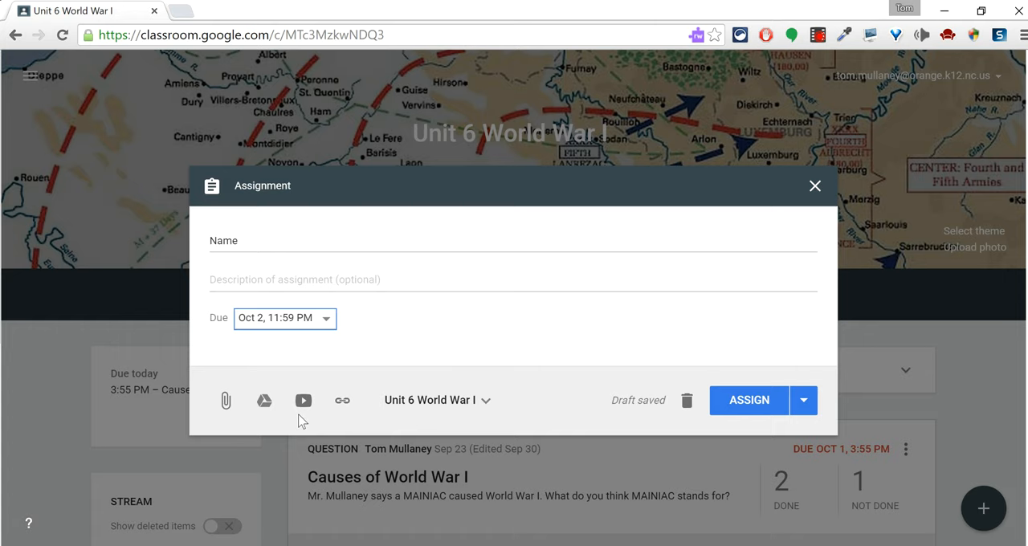
click(264, 400)
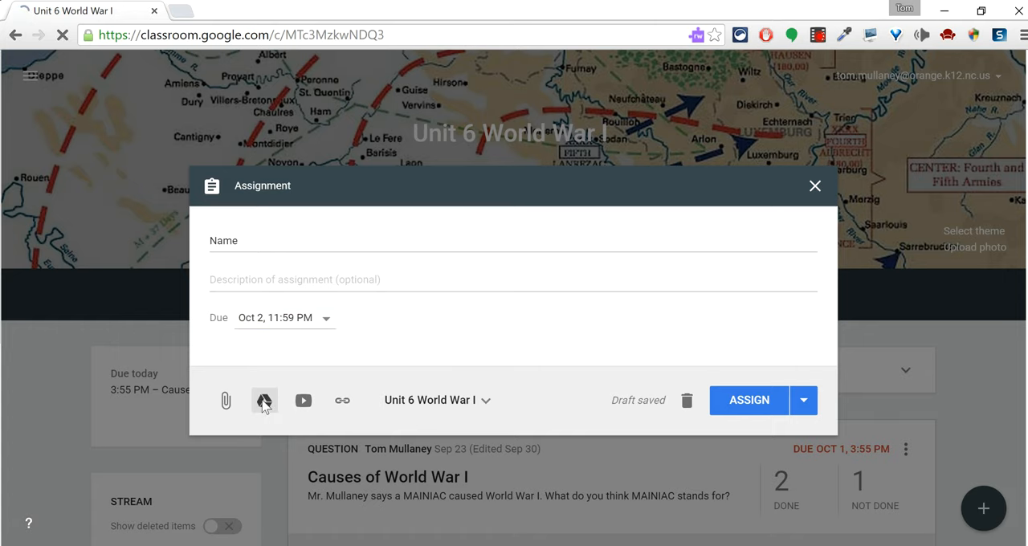
Attach 'Untitled document' from My Drive to the assignment.
click(263, 400)
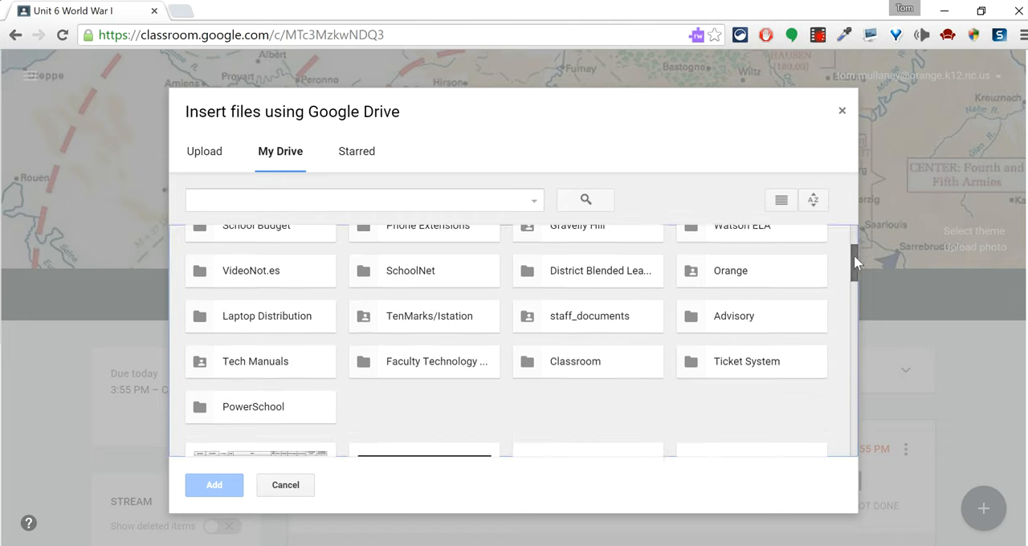
scroll(down, 3)
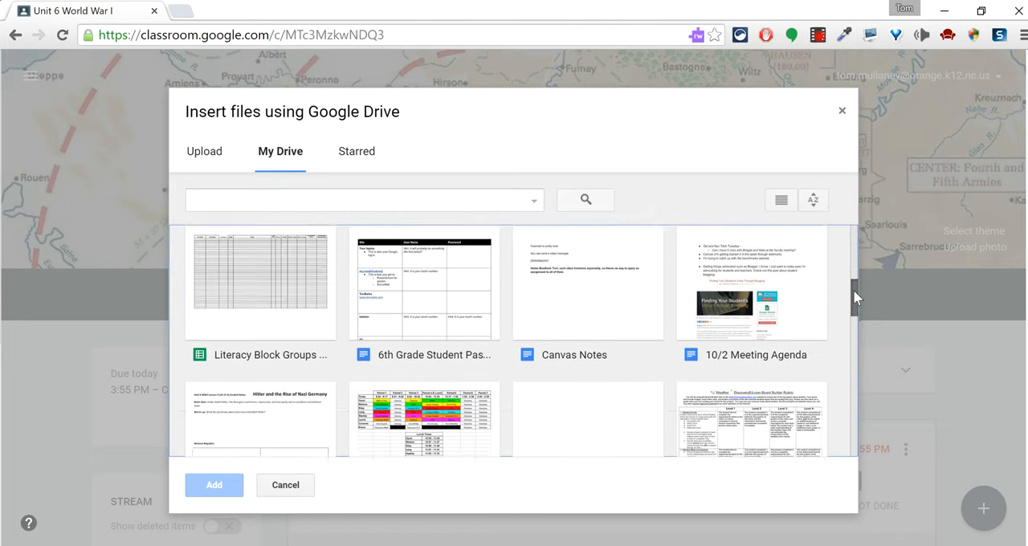
scroll(down, 3)
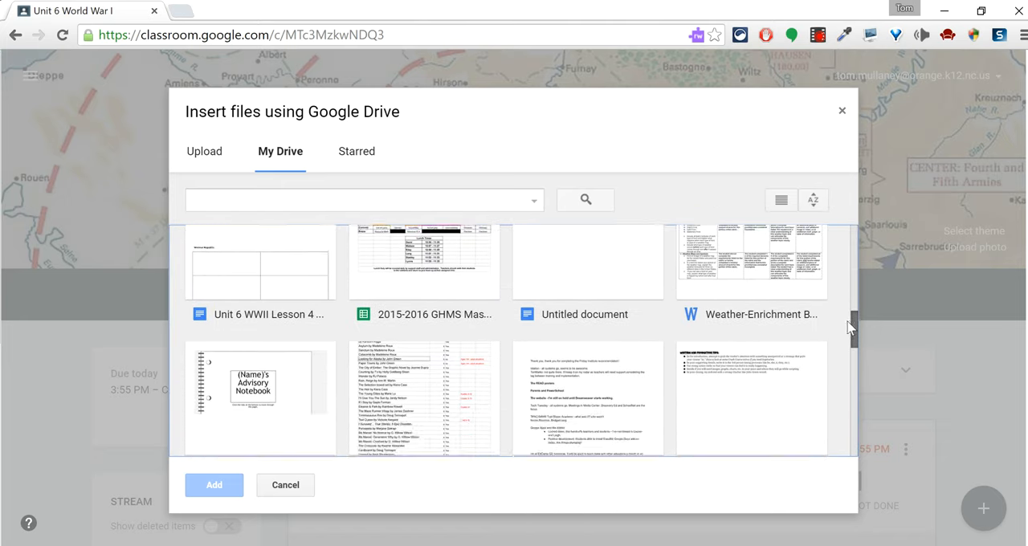
click(587, 325)
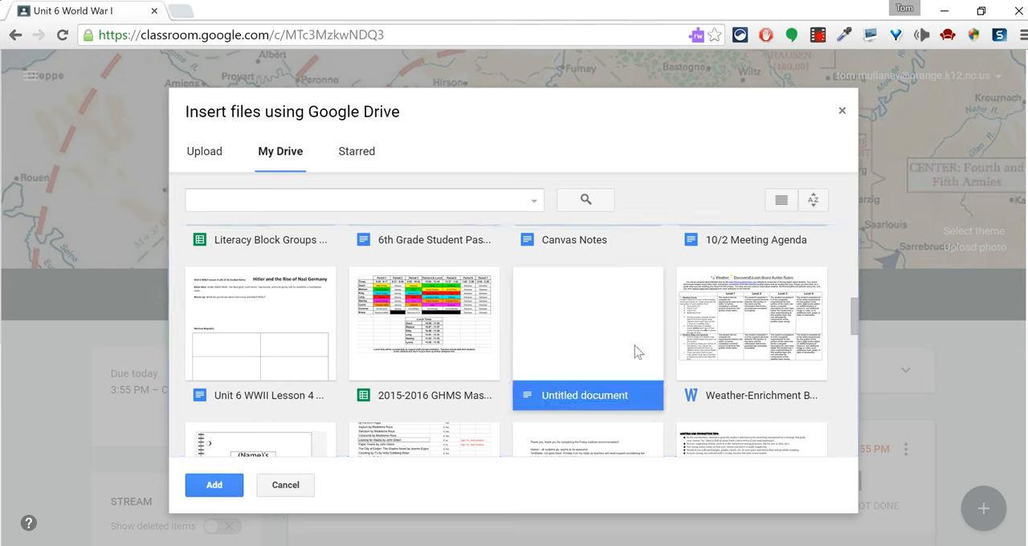
mouse_move(543, 369)
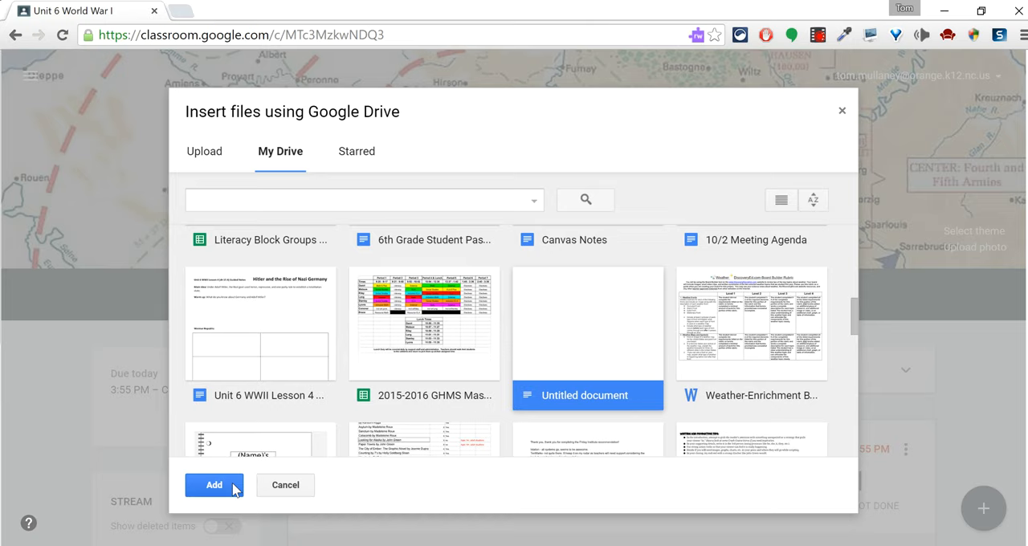
click(214, 485)
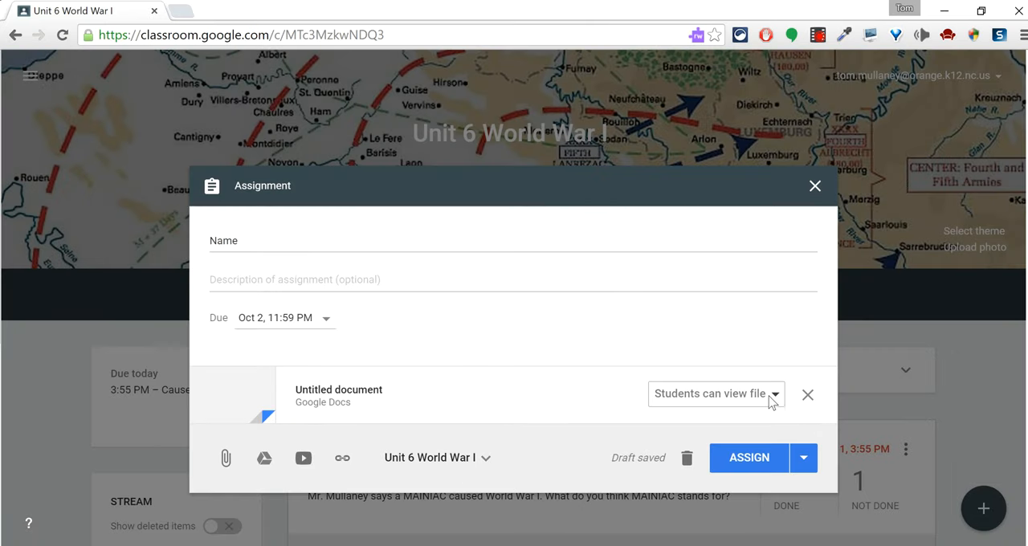
Set the attached document to 'Make a copy for each student'.
click(714, 394)
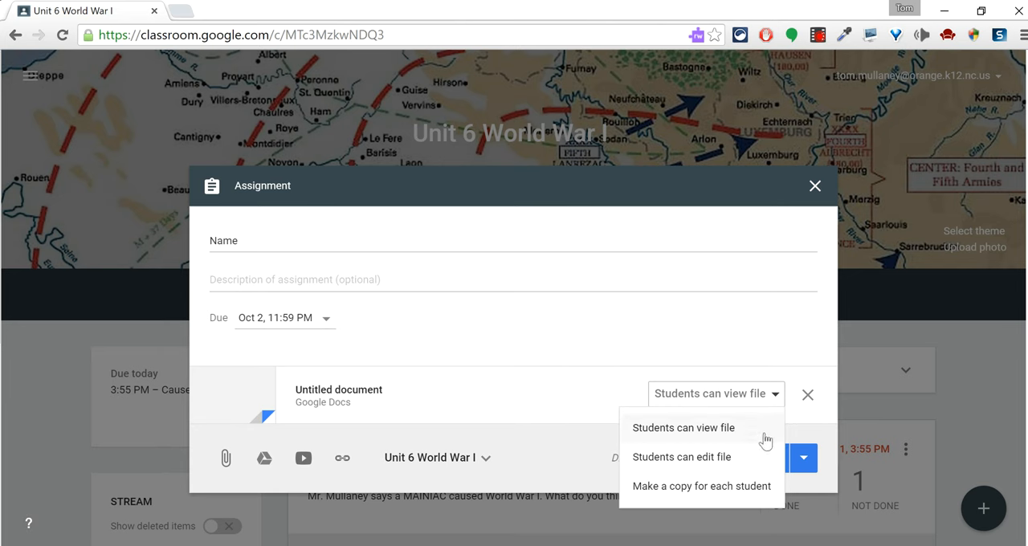
mouse_move(752, 493)
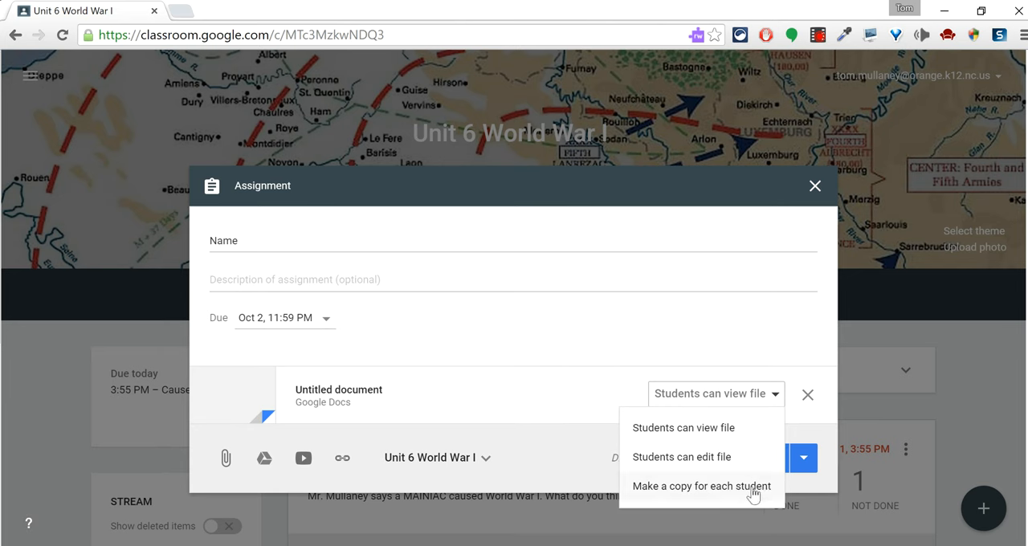
click(701, 485)
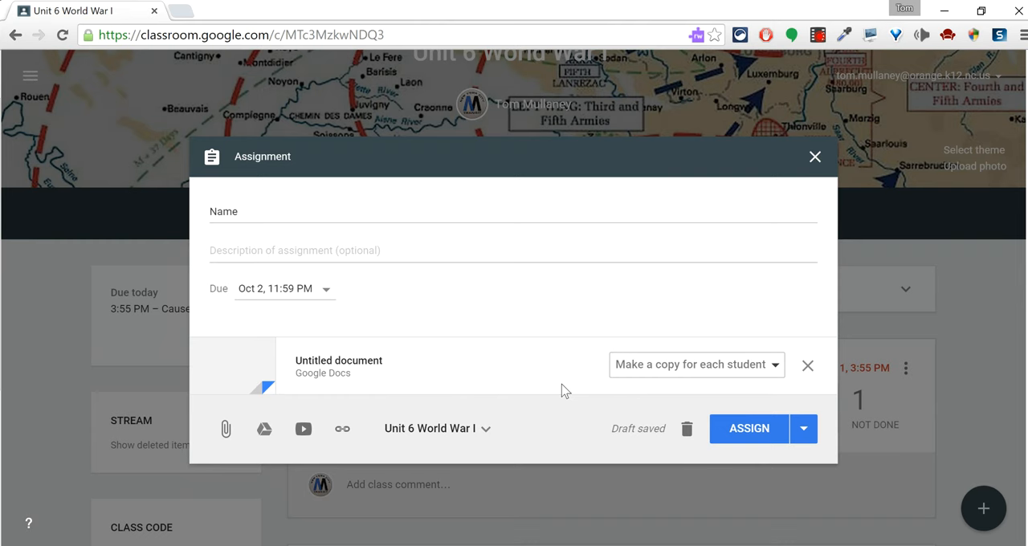
Confirm the class is Unit 6 World War I and assign the work.
click(437, 427)
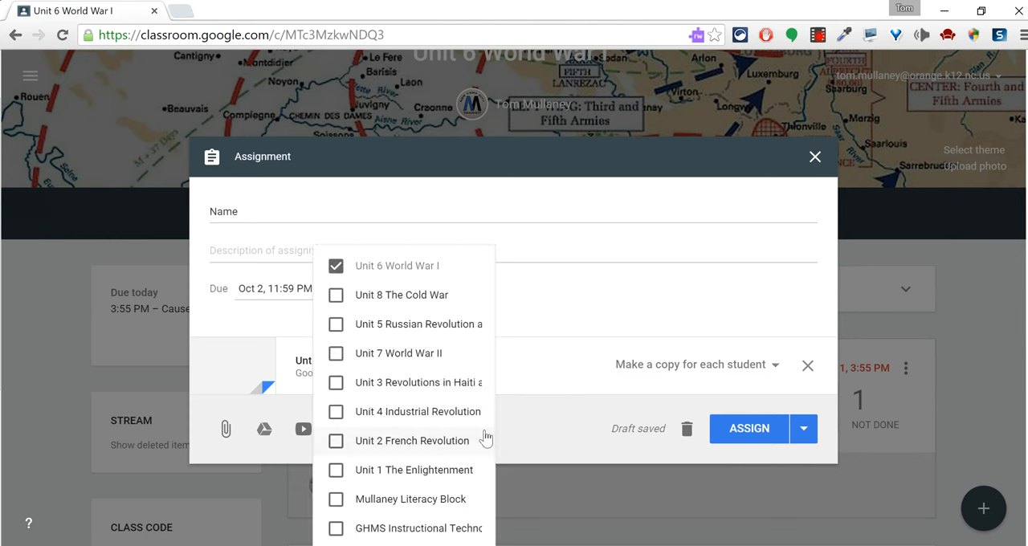
mouse_move(430, 273)
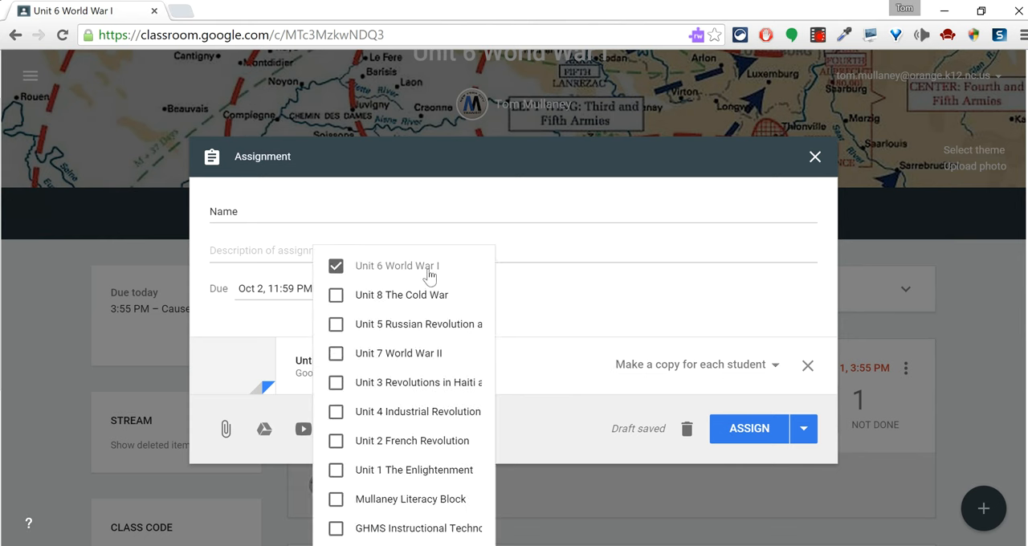
mouse_move(551, 404)
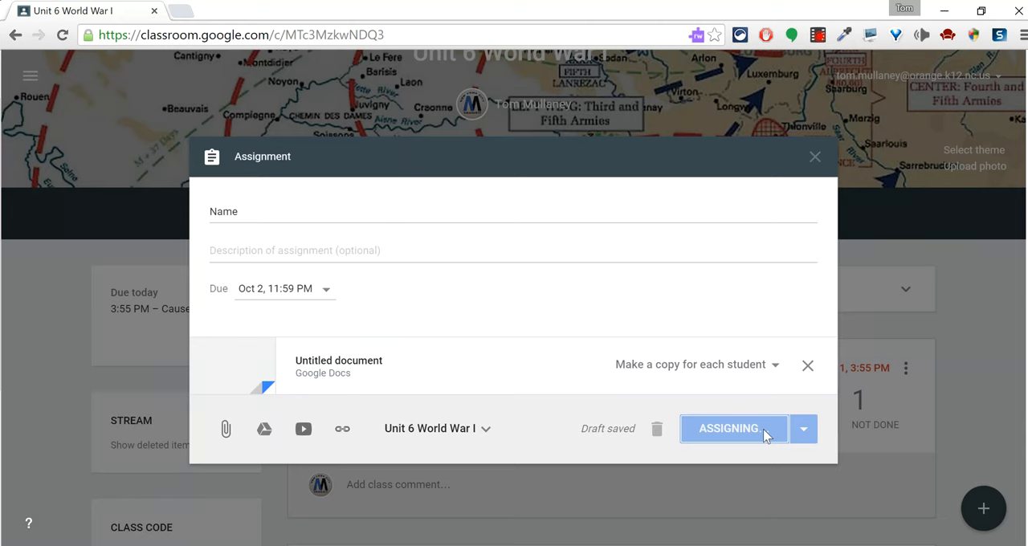
click(730, 427)
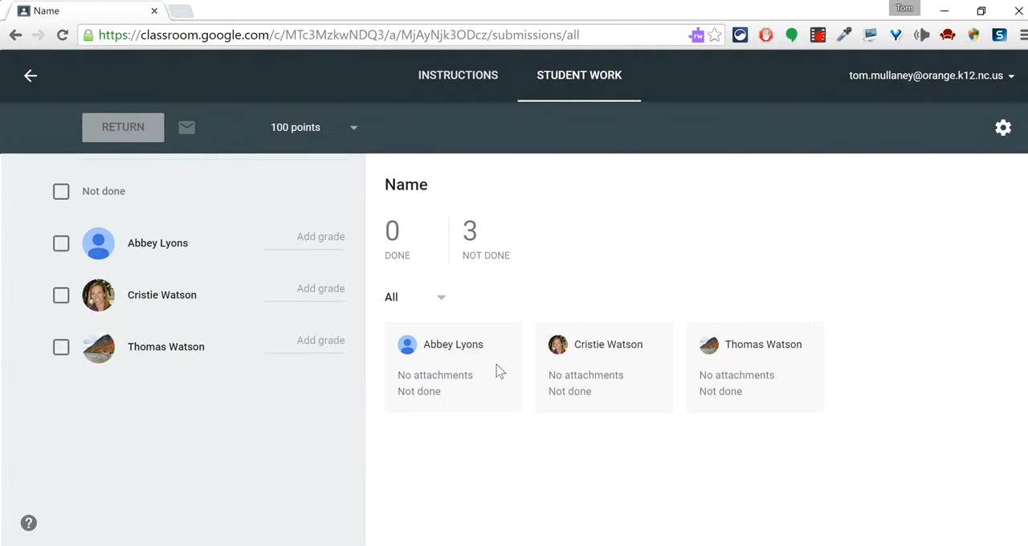
mouse_move(650, 379)
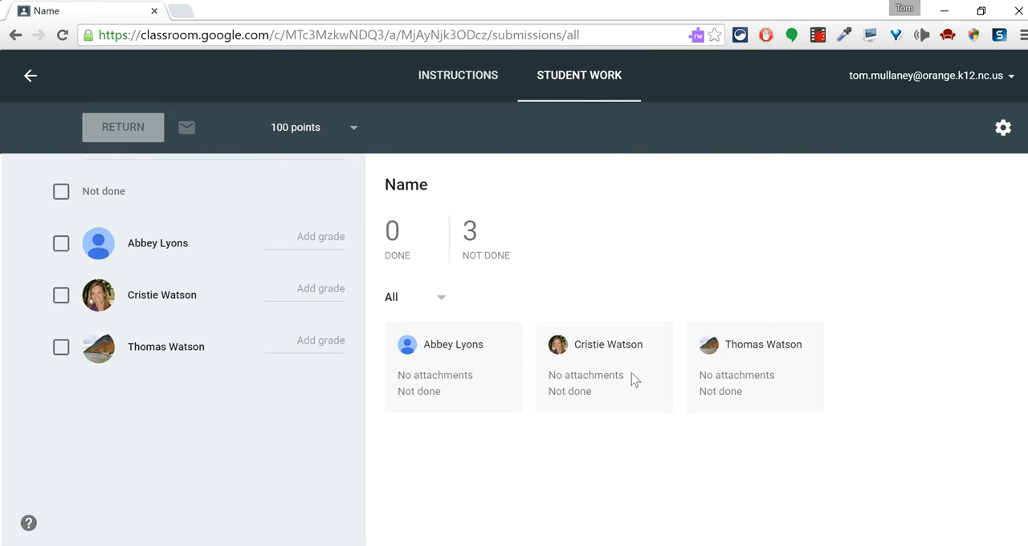
mouse_move(485, 255)
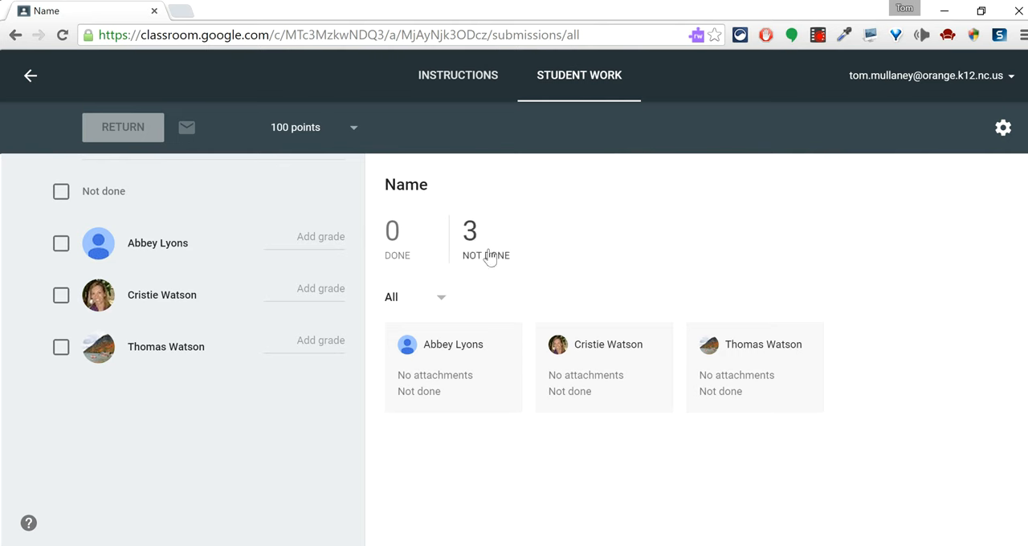
mouse_move(716, 368)
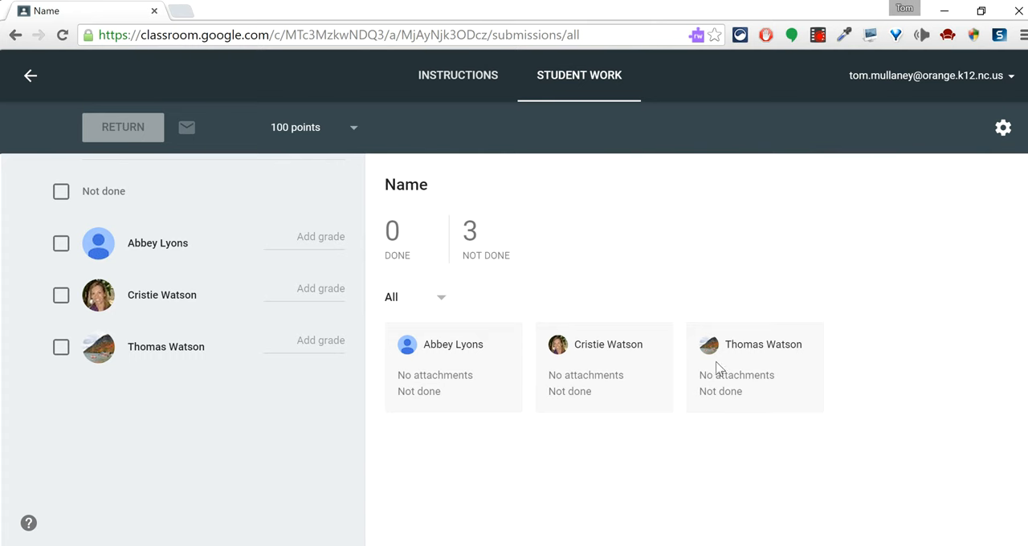
mouse_move(715, 370)
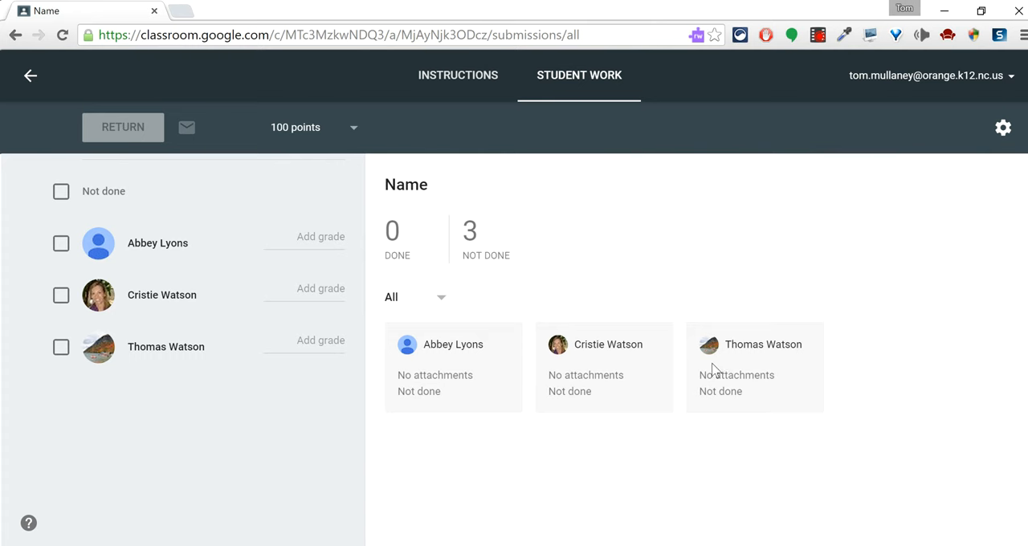
mouse_move(688, 439)
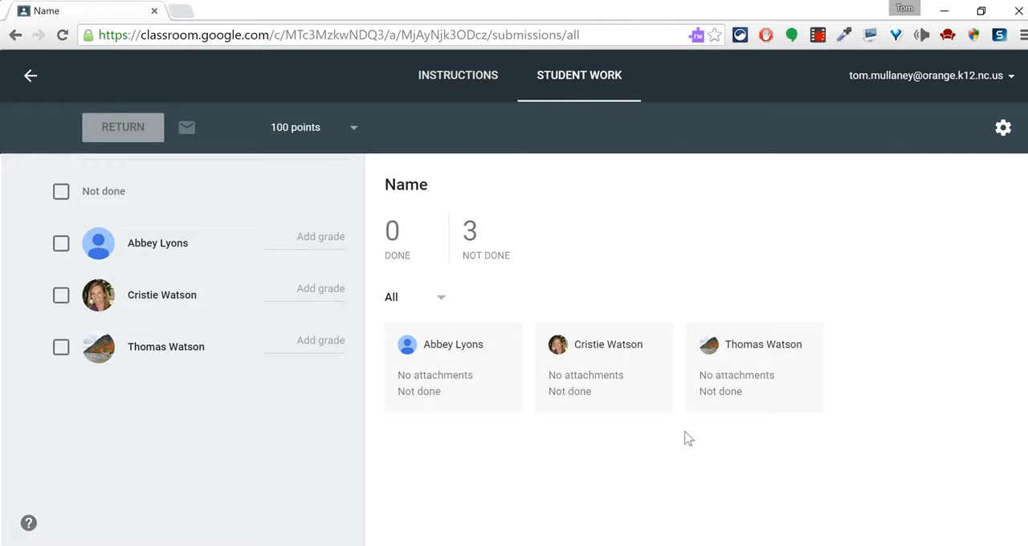